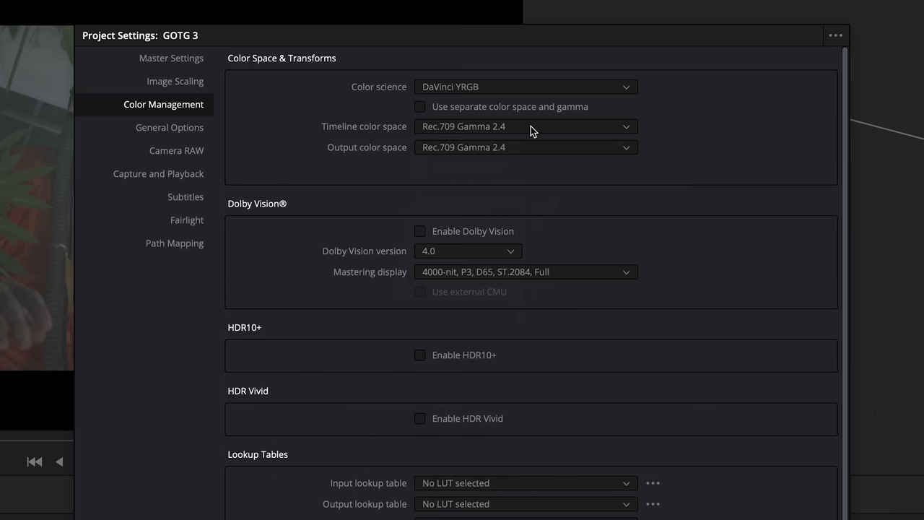
Choose Rec.709 Gamma 2.4 from the Timeline color space list in Color Management.
{"action": "left_click", "coordinate": [524, 126]}
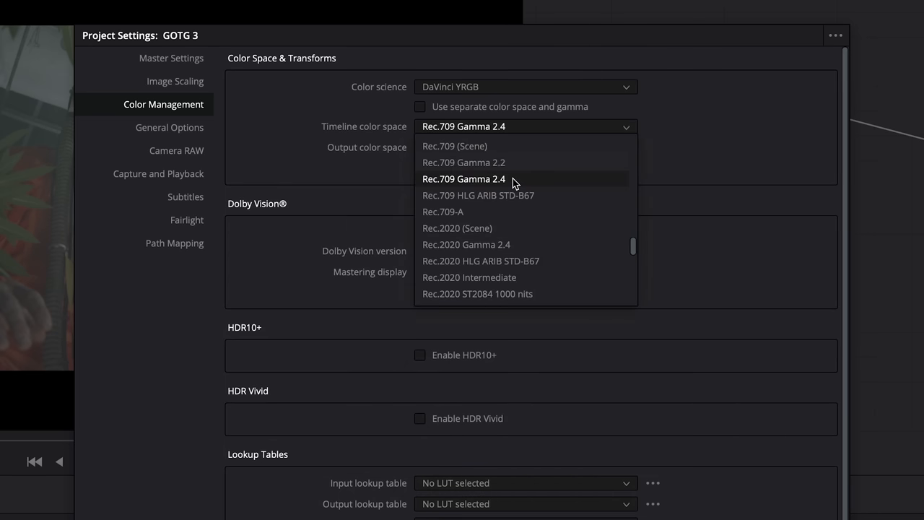
{"action": "scroll", "scroll_direction": "down", "scroll_amount": 3}
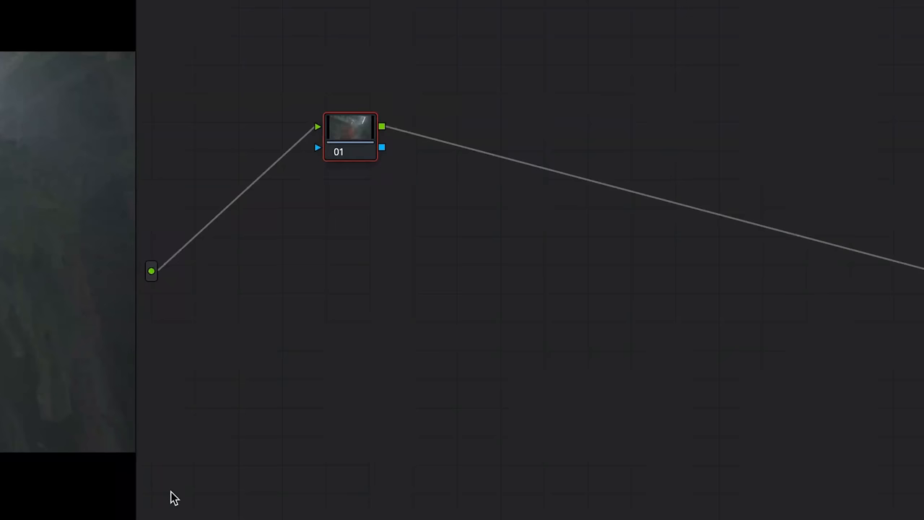
{"action": "mouse_move", "coordinate": [323, 364]}
{"action": "type", "text": "NR"}
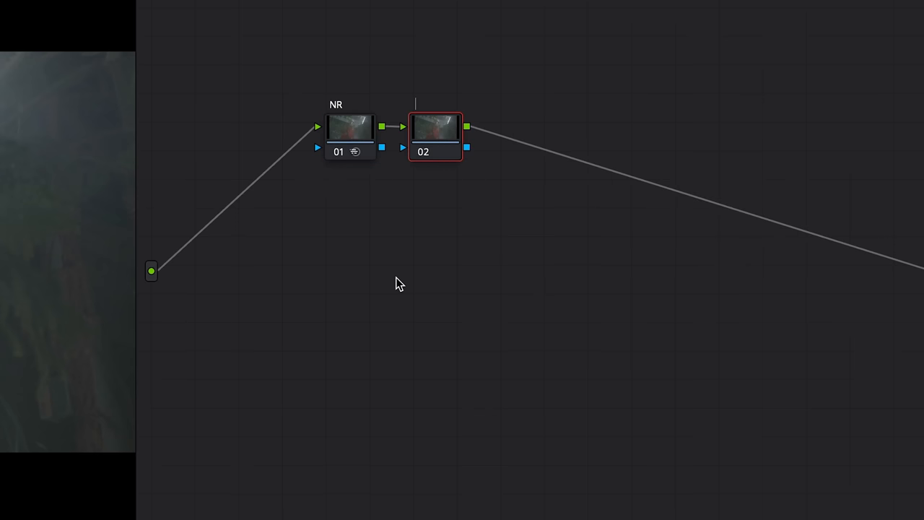
Label the second serial node 'Balance'.
{"action": "type", "text": "Balance"}
{"action": "type", "text": "FilmConver"}
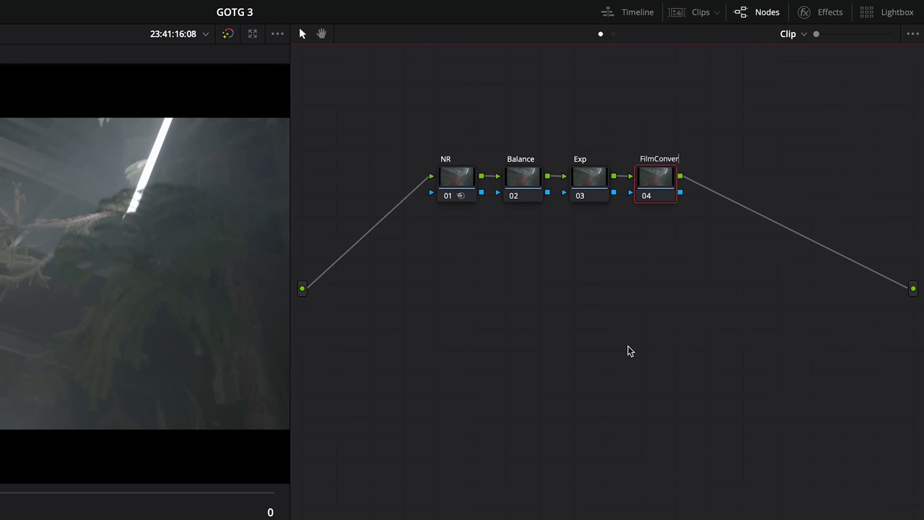
Give node 04's FilmConvert Nitrate the Blackmagic URSA Mini Pro 4.6K, Film 4.6k v4 profile.
{"action": "left_click", "coordinate": [828, 12]}
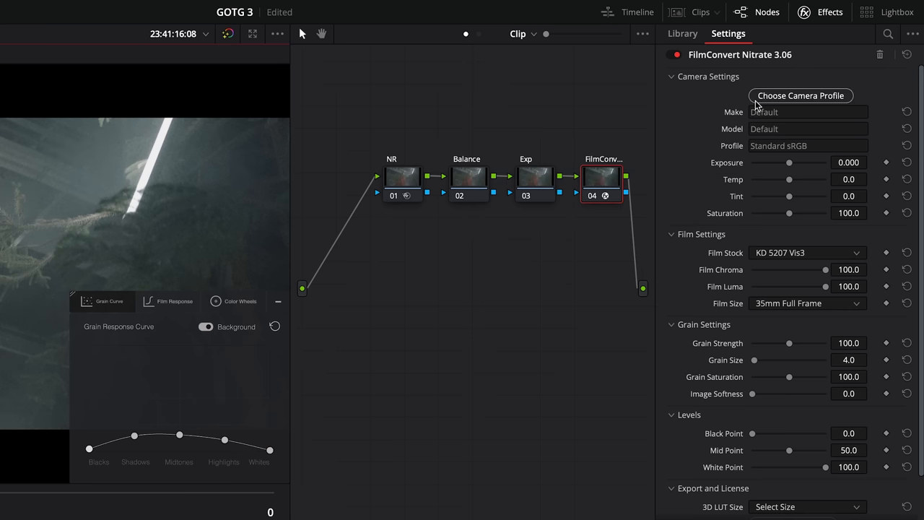
{"action": "left_click", "coordinate": [800, 95]}
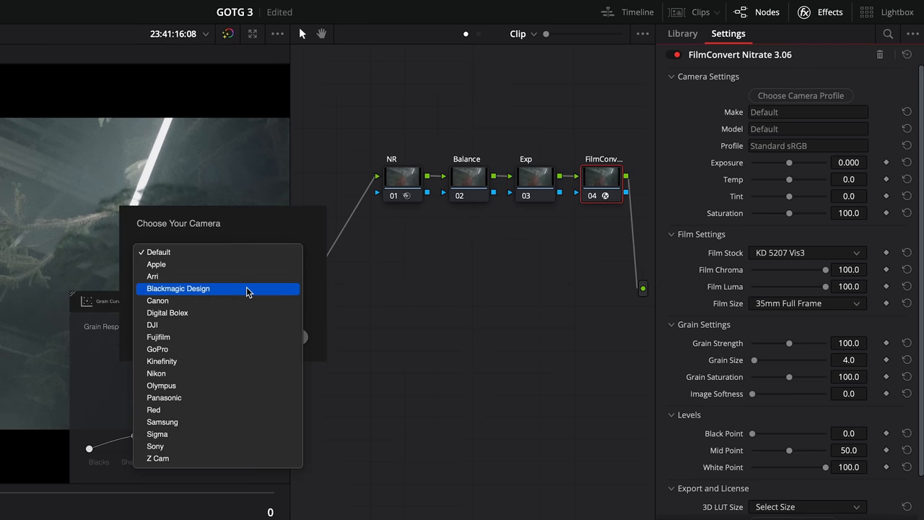
{"action": "left_click", "coordinate": [178, 288]}
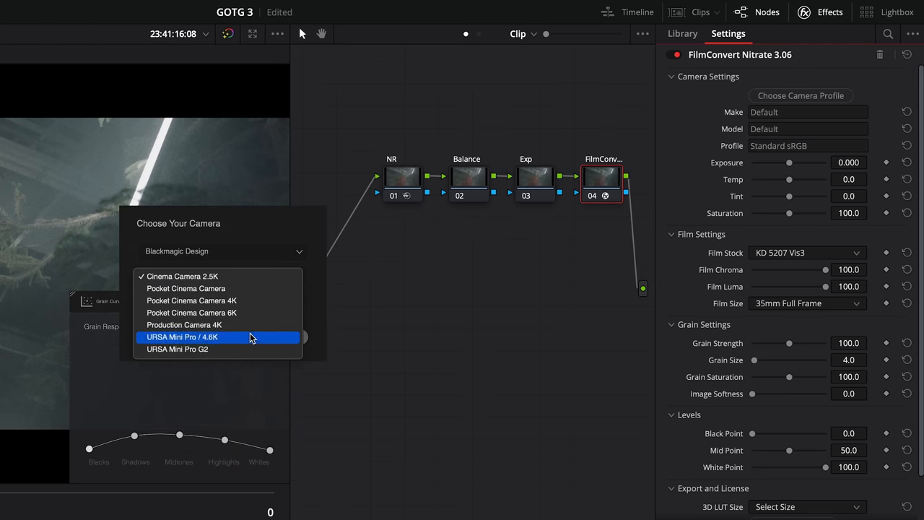
{"action": "left_click", "coordinate": [182, 337]}
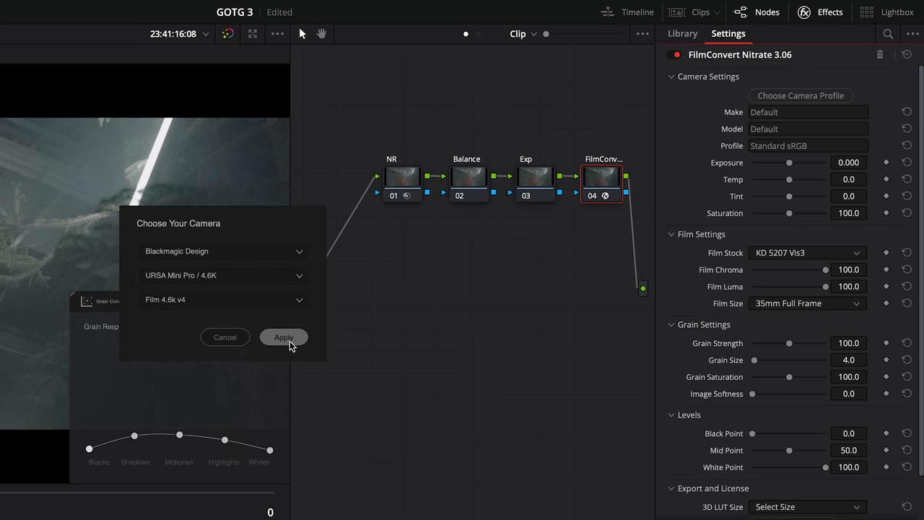
{"action": "left_click", "coordinate": [283, 337]}
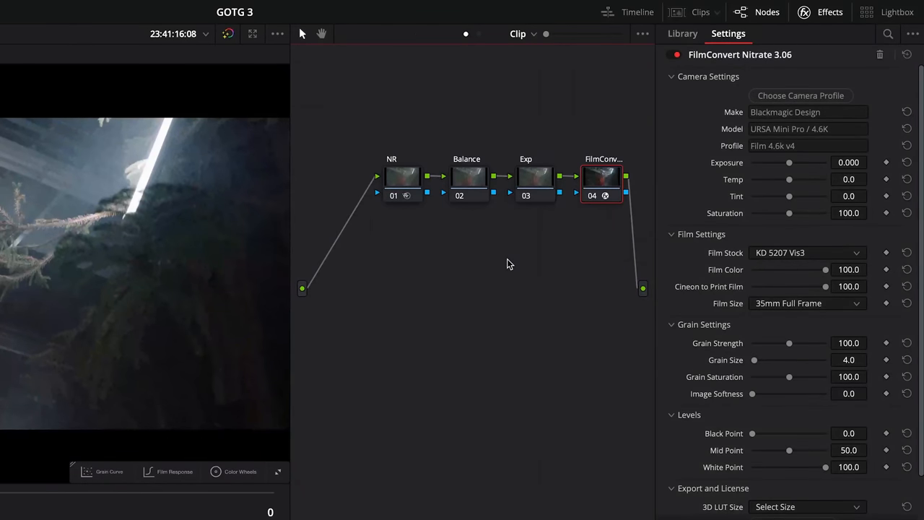
{"action": "left_click", "coordinate": [681, 33]}
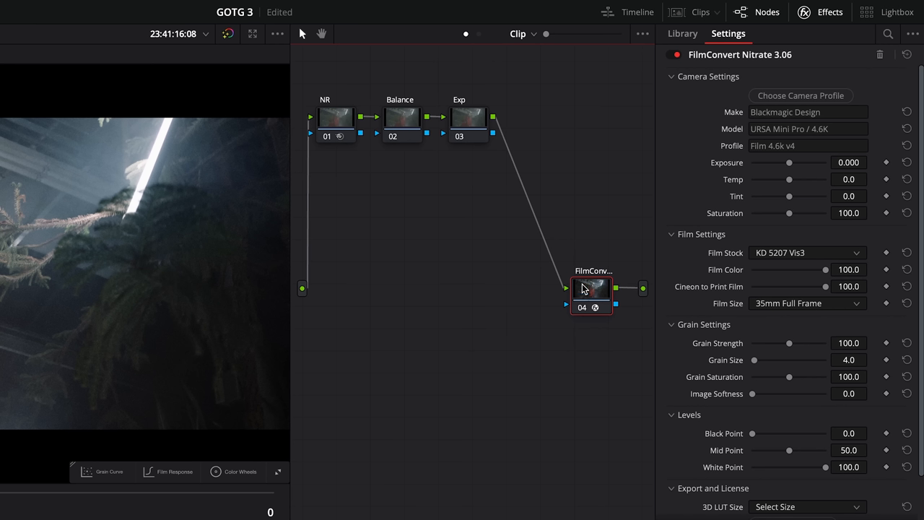
Open the Clip versus Timeline node graph choice after moving FilmConvert beside the output.
{"action": "left_click", "coordinate": [517, 34]}
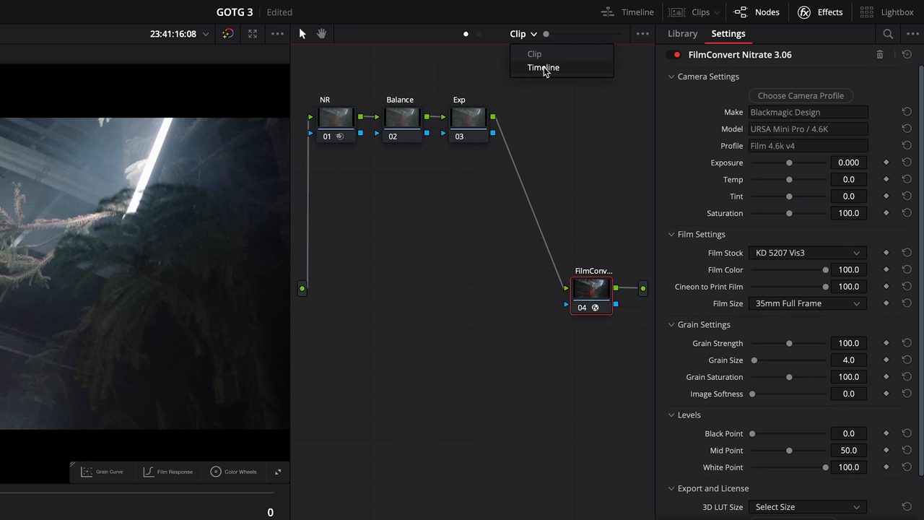
{"action": "mouse_move", "coordinate": [570, 75]}
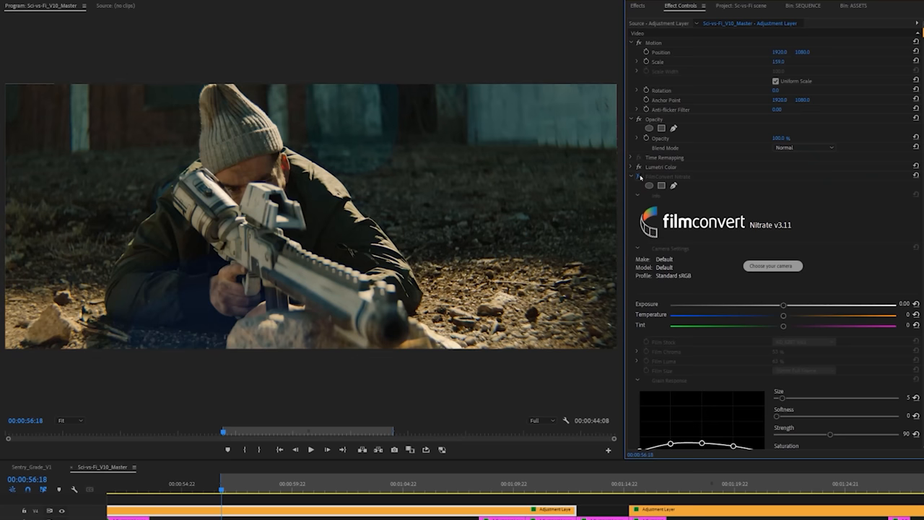
Apply the Arri Alexa R709 camera profile, with grain strength 0 and softness 18.
{"action": "left_click", "coordinate": [638, 177]}
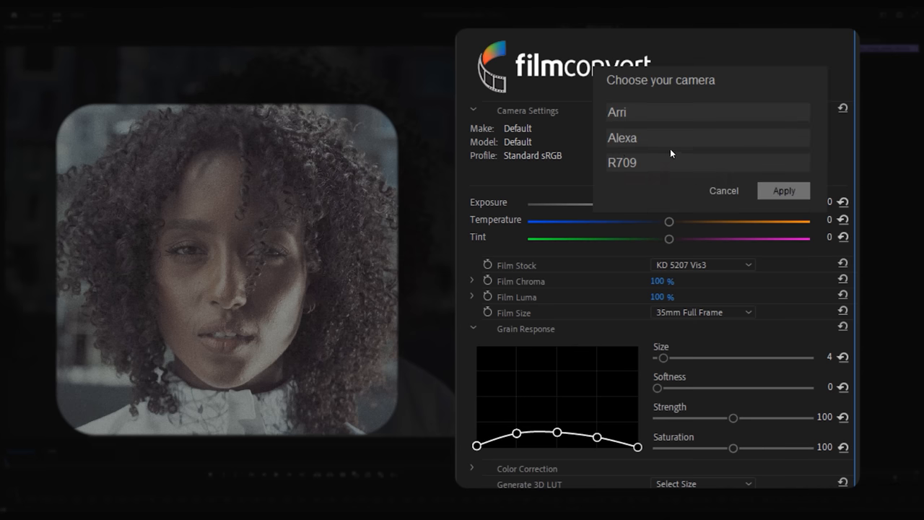
{"action": "left_click", "coordinate": [783, 190]}
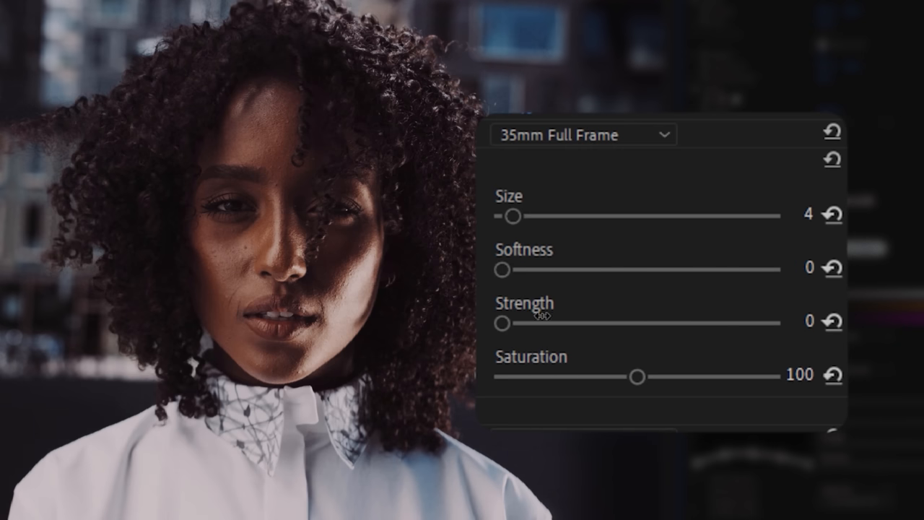
{"action": "left_click_drag", "start_coordinate": [503, 269], "coordinate": [512, 269]}
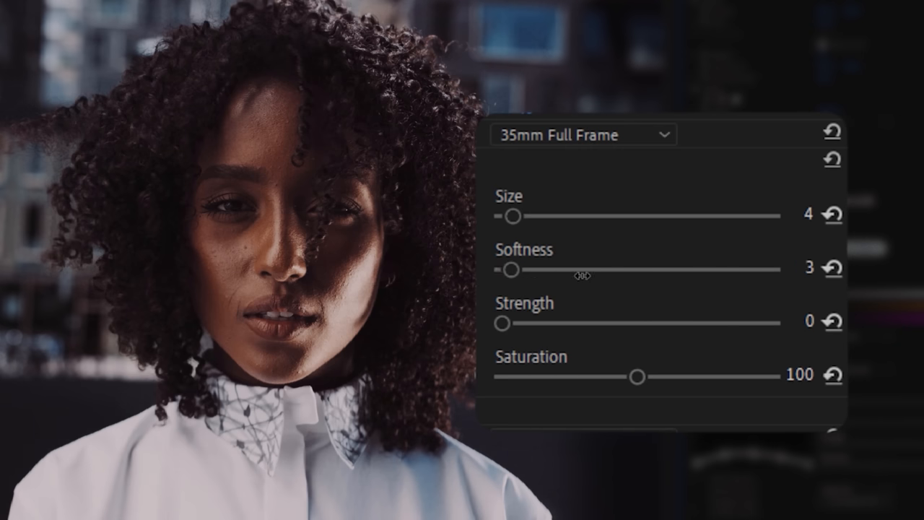
{"action": "left_click_drag", "start_coordinate": [511, 269], "coordinate": [552, 269]}
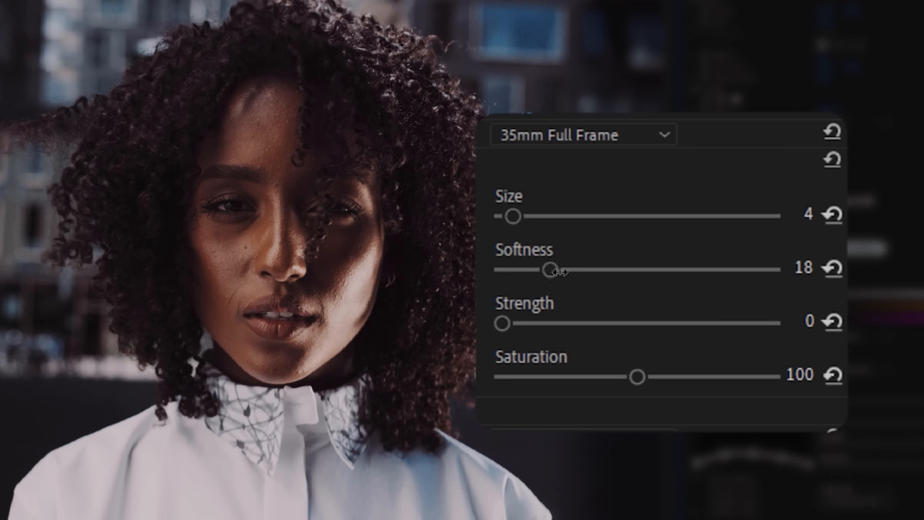
{"action": "left_click_drag", "start_coordinate": [551, 271], "coordinate": [537, 270]}
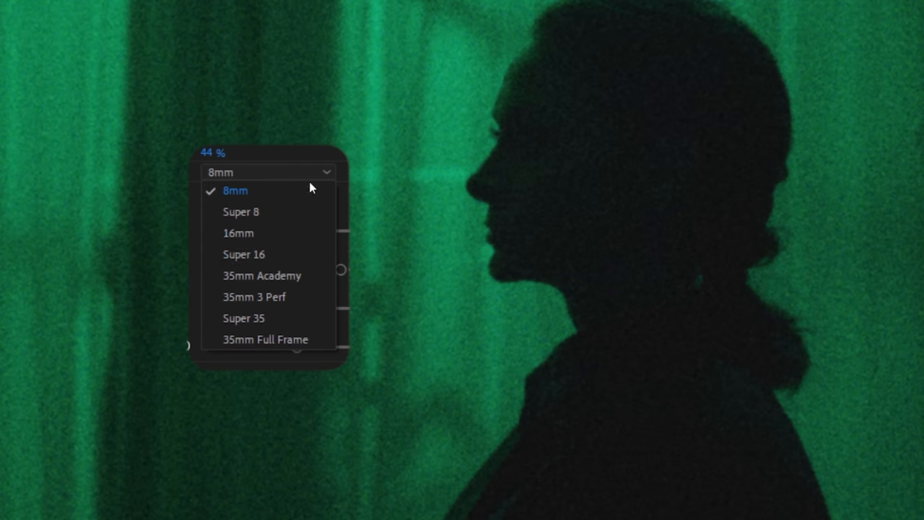
Switch the film size to Super 16, then to 35mm Full Frame.
{"action": "left_click", "coordinate": [244, 254]}
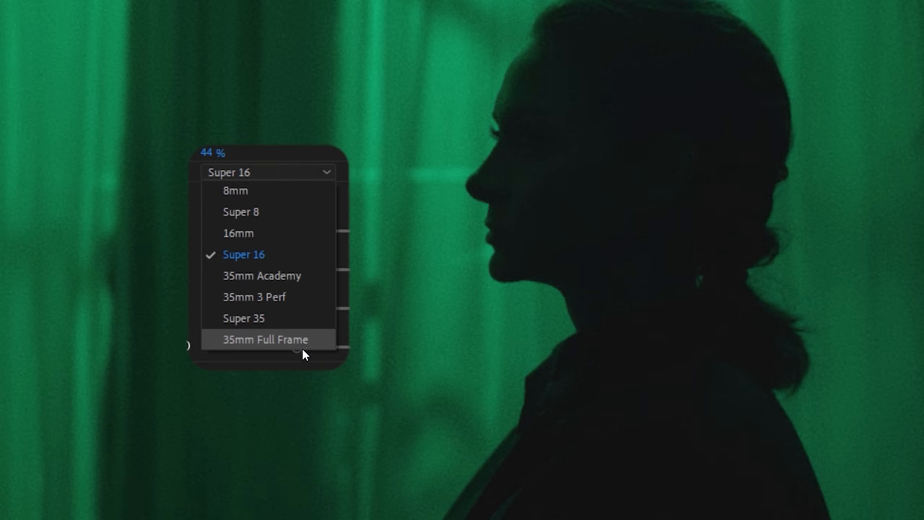
{"action": "left_click", "coordinate": [262, 275]}
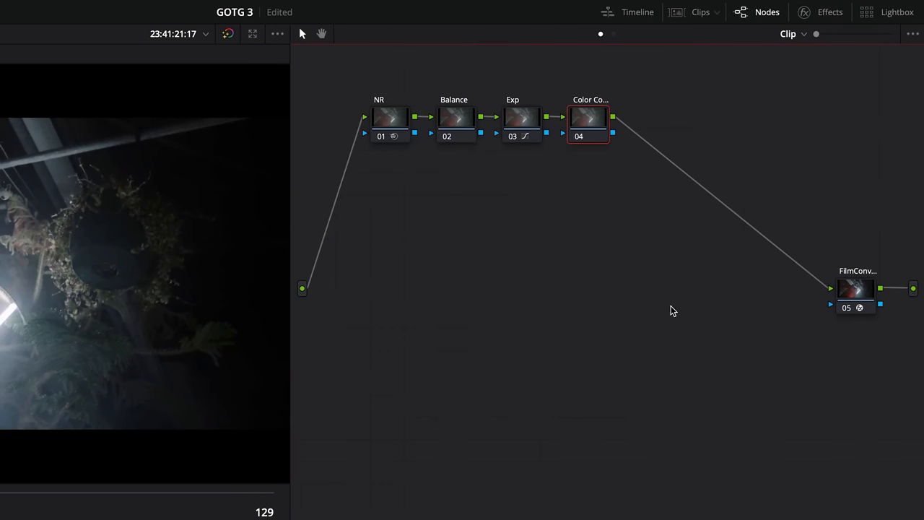
Open the Color Compressor effect settings on the new fourth node.
{"action": "left_click", "coordinate": [829, 12]}
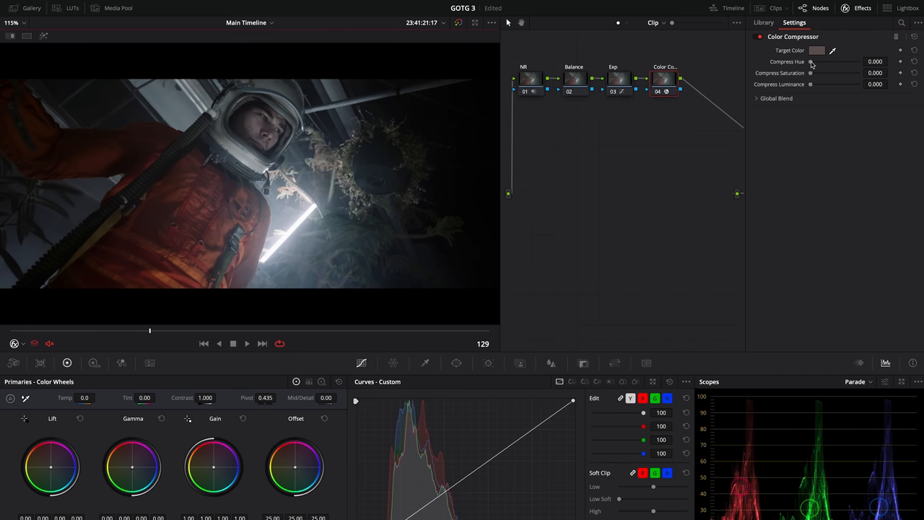
Try hue compression around 0.9, reset it to zero, and lower saturation slightly.
{"action": "left_click_drag", "start_coordinate": [812, 62], "coordinate": [855, 62]}
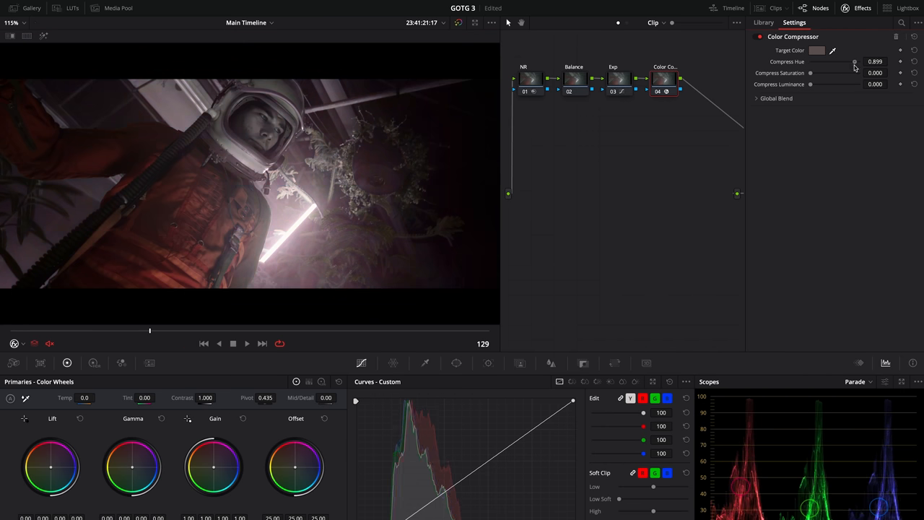
{"action": "left_click_drag", "start_coordinate": [854, 61], "coordinate": [832, 84]}
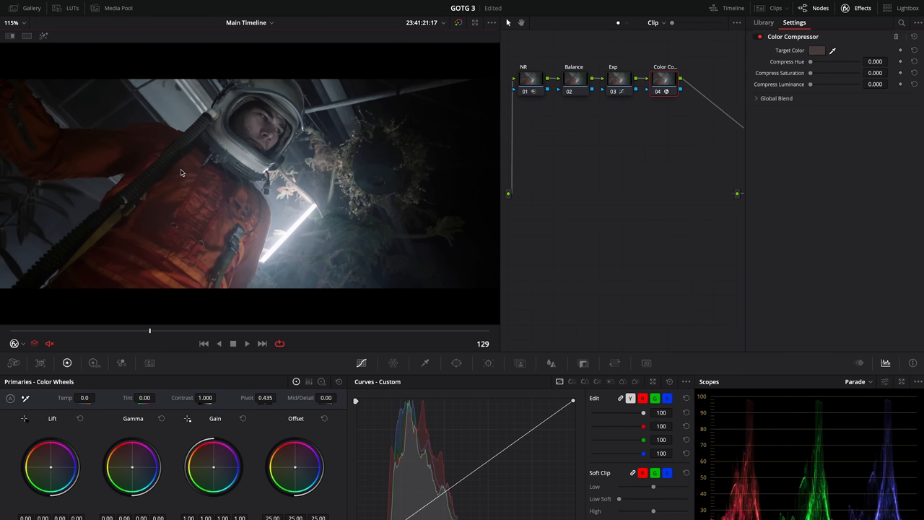
{"action": "left_click_drag", "start_coordinate": [810, 73], "coordinate": [821, 73]}
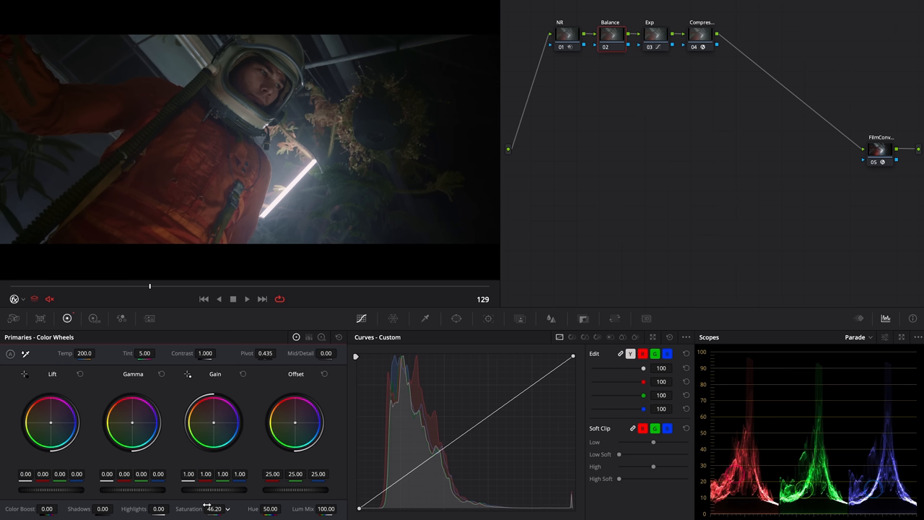
{"action": "left_click_drag", "start_coordinate": [214, 508], "coordinate": [202, 508]}
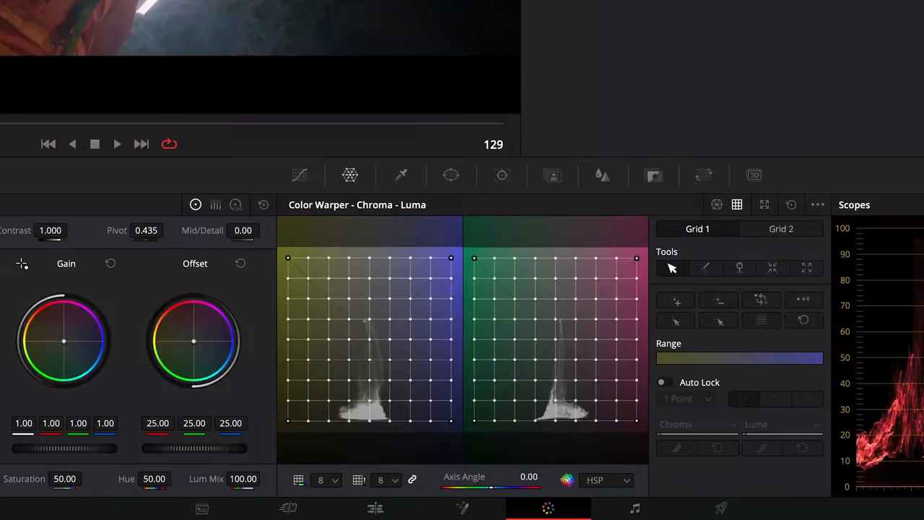
Drag a point on the Chroma-Luma warp grid to shift the warm colours.
{"action": "left_click_drag", "start_coordinate": [505, 476], "coordinate": [486, 477]}
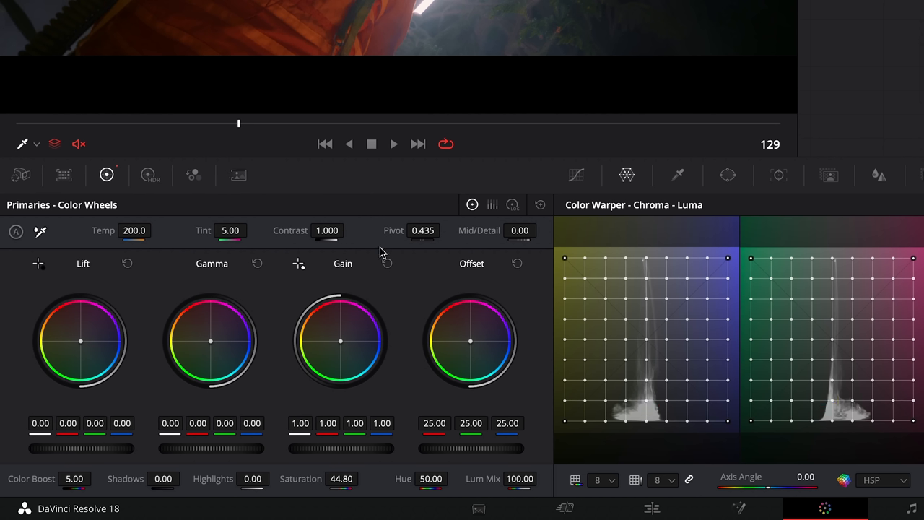
{"action": "mouse_move", "coordinate": [212, 347]}
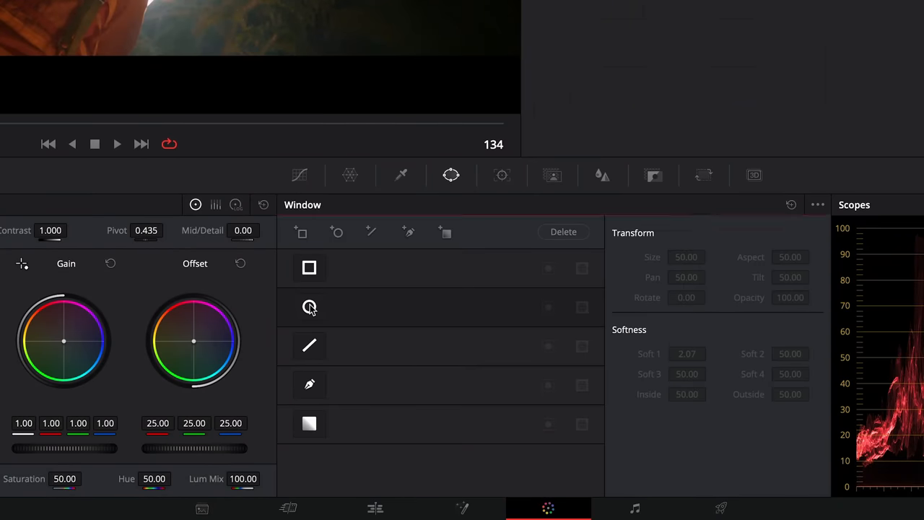
Add a circular window to the Mask node.
{"action": "left_click", "coordinate": [309, 306]}
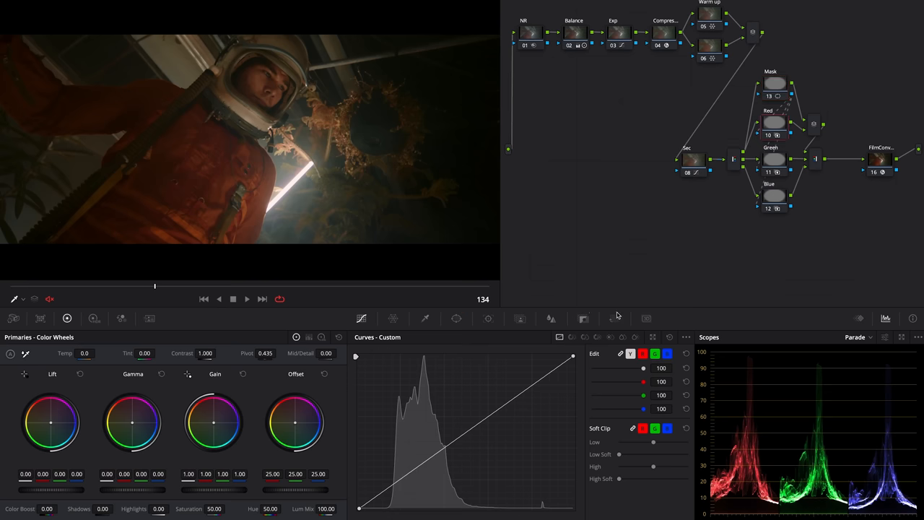
Scale the channel node's image up slightly with Node Sizing Zoom to split the edges.
{"action": "left_click", "coordinate": [701, 175]}
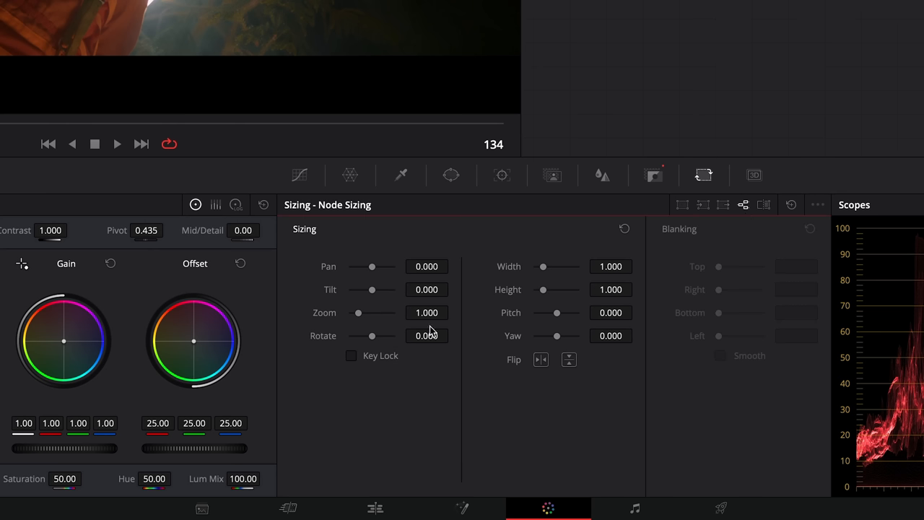
{"action": "left_click_drag", "start_coordinate": [426, 313], "coordinate": [433, 312]}
{"action": "type", "text": "Tex"}
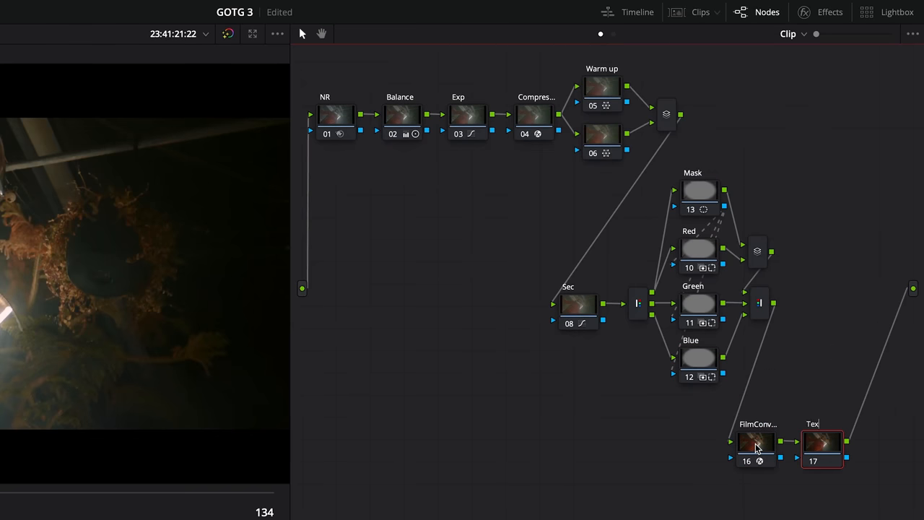
Confirm the Texture node name and adjust the Texture Pop detail amount.
{"action": "left_click", "coordinate": [821, 12]}
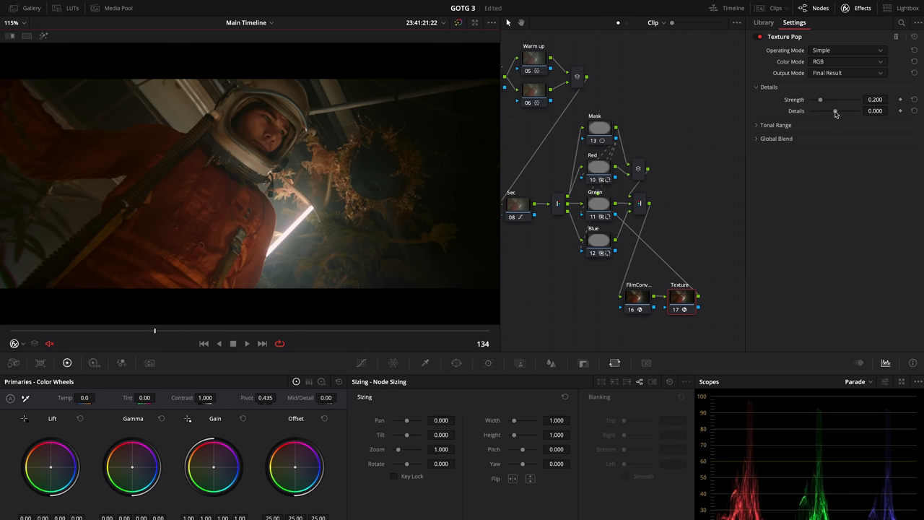
{"action": "left_click_drag", "start_coordinate": [819, 111], "coordinate": [839, 111]}
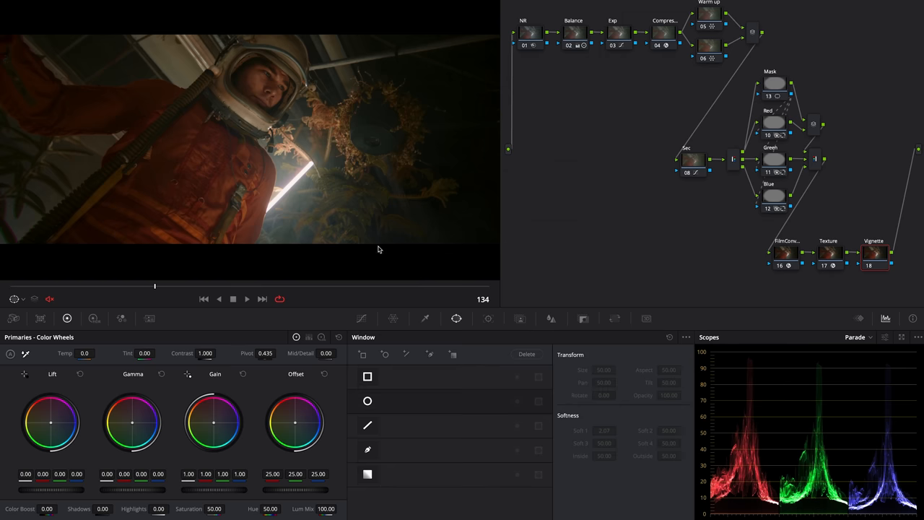
Add a circular window to the Vignette node and raise the blur radius to 0.53.
{"action": "left_click", "coordinate": [367, 400]}
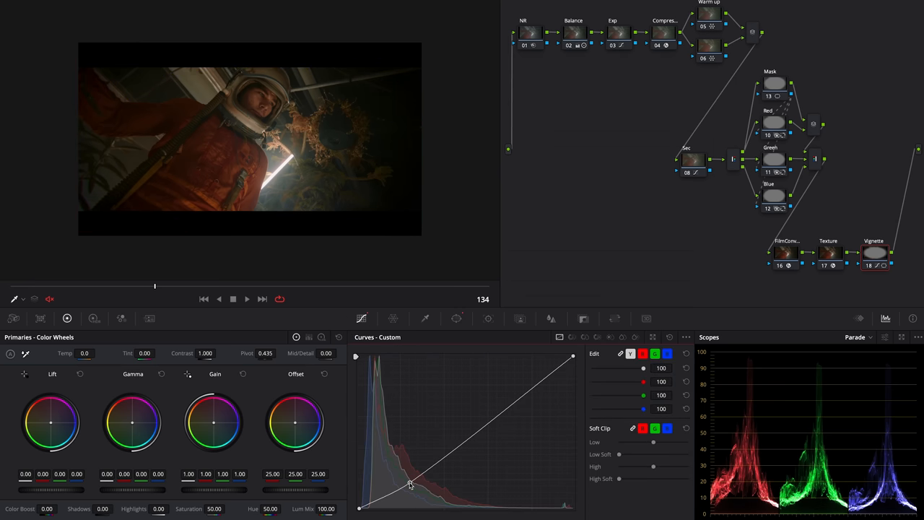
{"action": "left_click", "coordinate": [551, 318]}
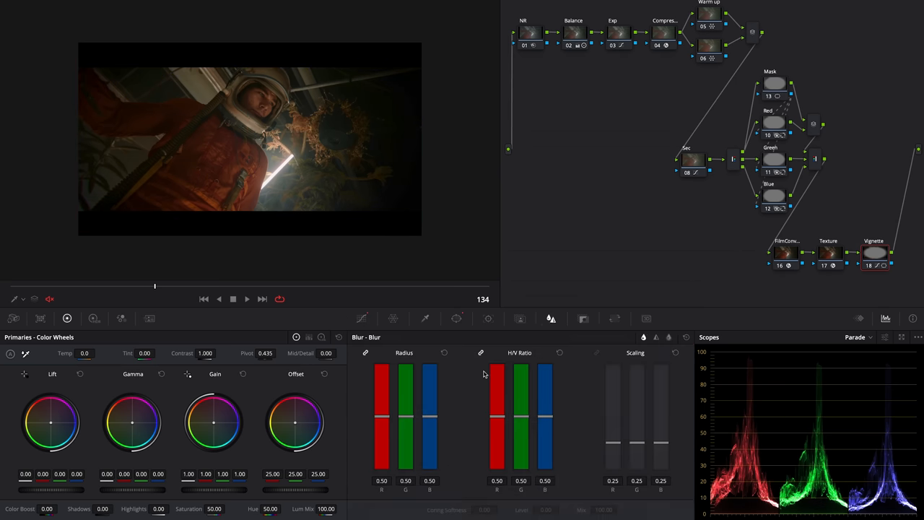
{"action": "left_click_drag", "start_coordinate": [405, 414], "coordinate": [404, 404]}
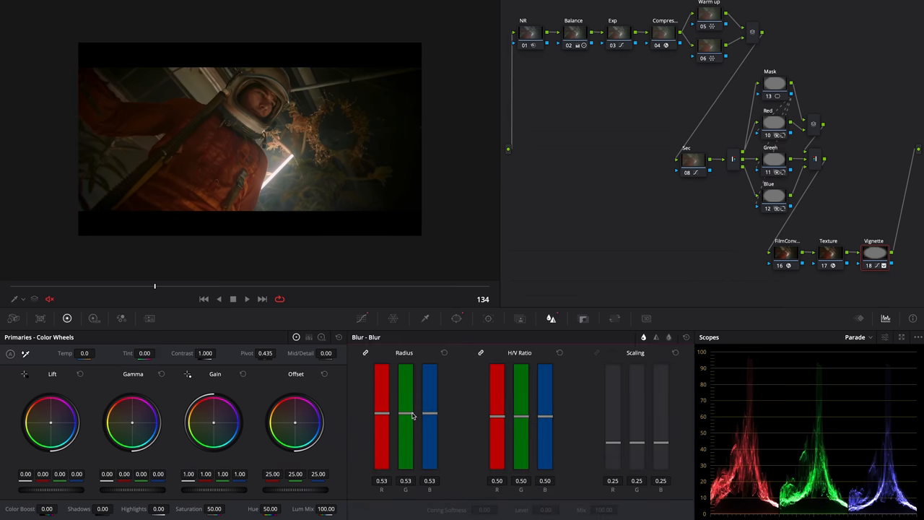
{"action": "left_click_drag", "start_coordinate": [415, 415], "coordinate": [415, 396]}
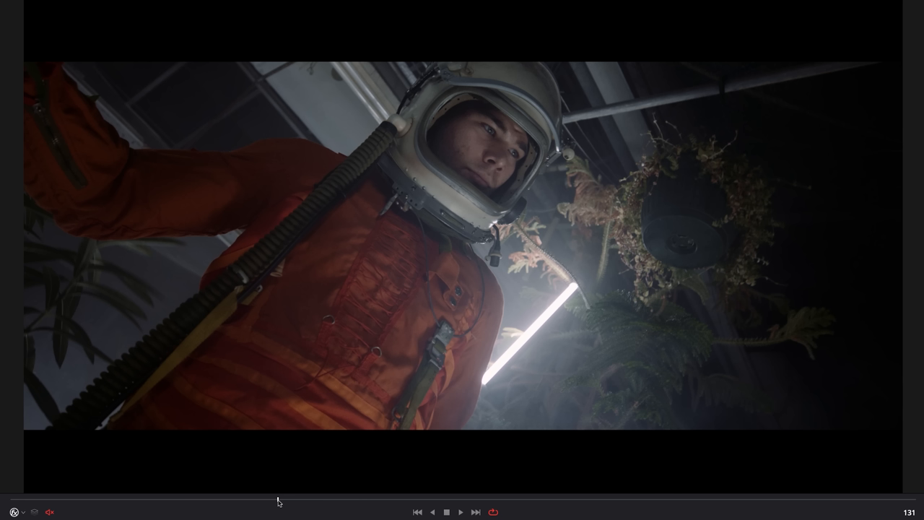
Leave full-screen preview and push the dark tones cooler on Color Warper Grid 2.
{"action": "left_click", "coordinate": [757, 12]}
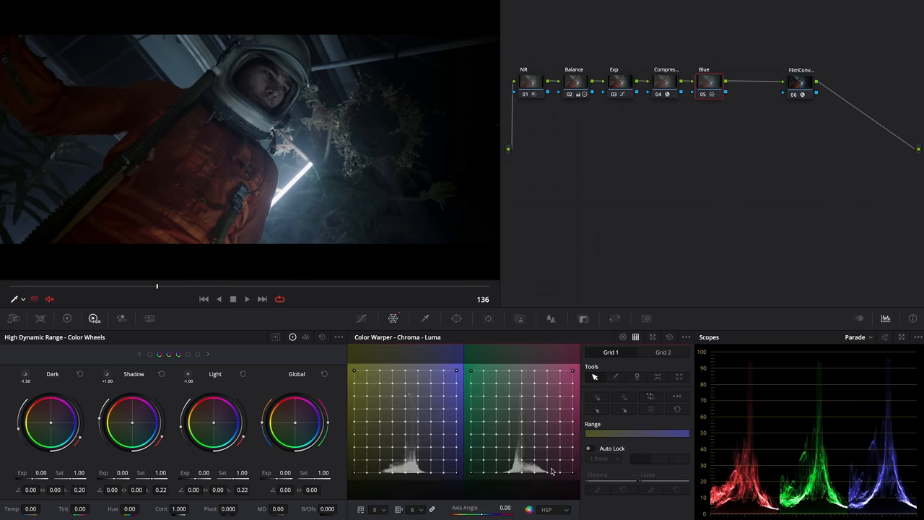
{"action": "left_click", "coordinate": [490, 507]}
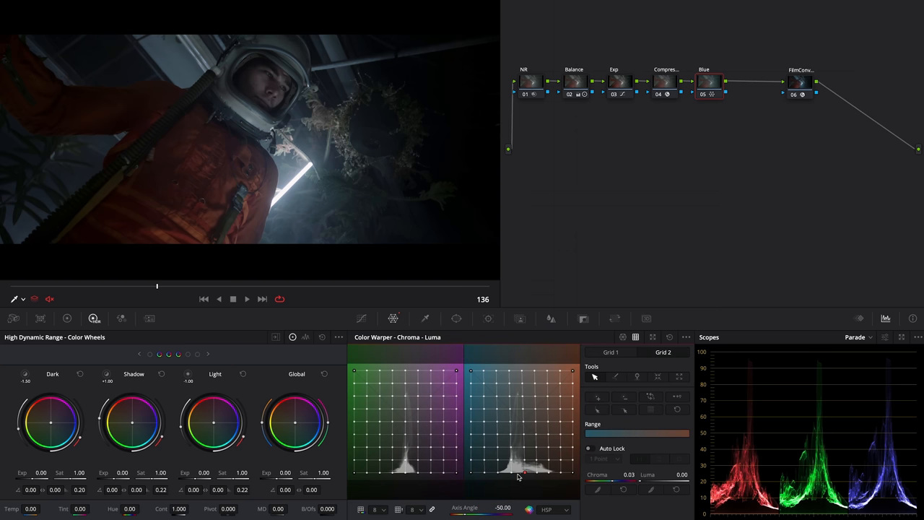
{"action": "left_click_drag", "start_coordinate": [523, 474], "coordinate": [509, 476]}
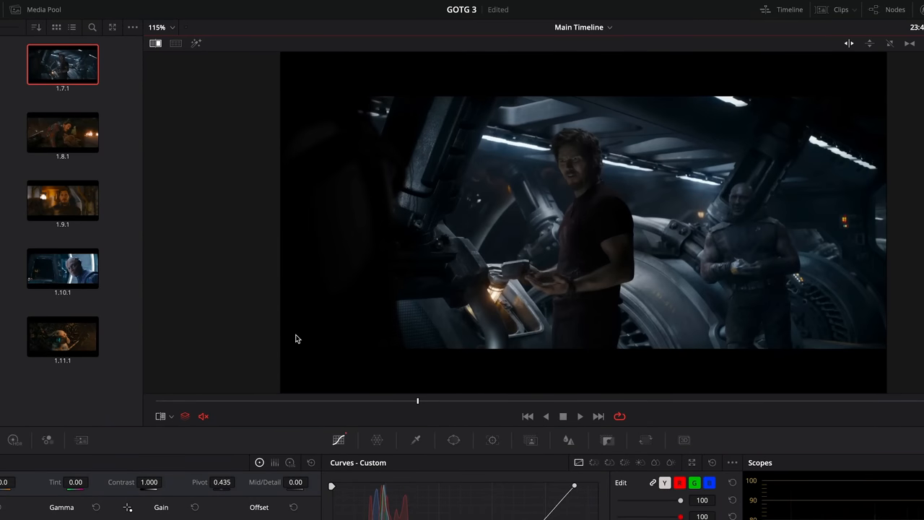
View the cool-toned 1.10.1 reference still from the Gallery.
{"action": "left_click", "coordinate": [62, 268]}
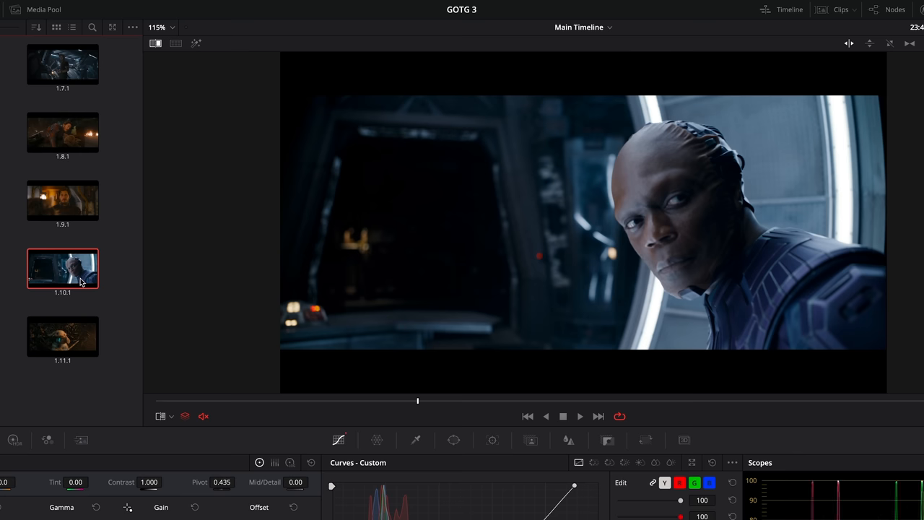
{"action": "left_click", "coordinate": [62, 63]}
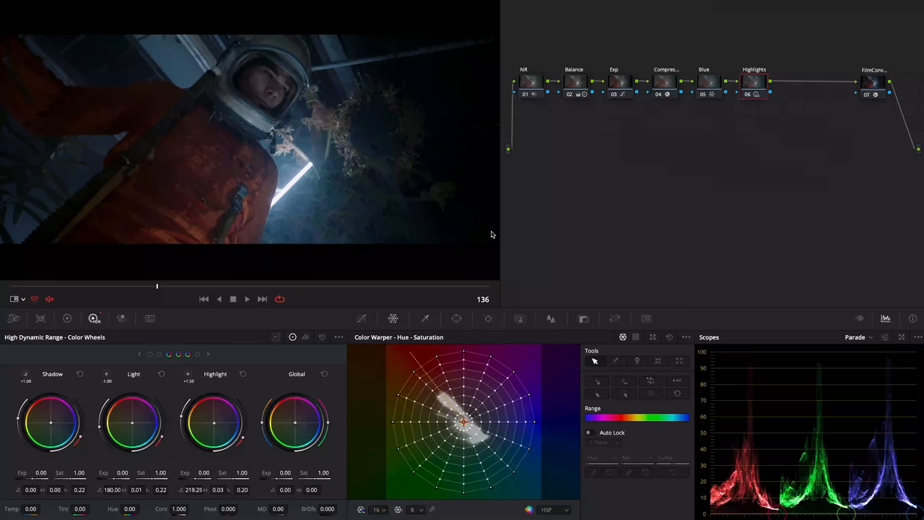
{"action": "mouse_move", "coordinate": [682, 226]}
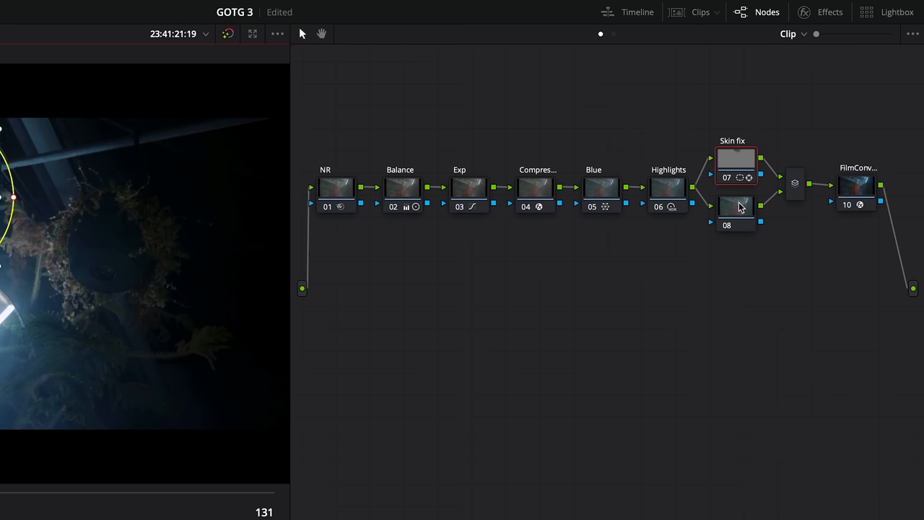
{"action": "left_click", "coordinate": [736, 209]}
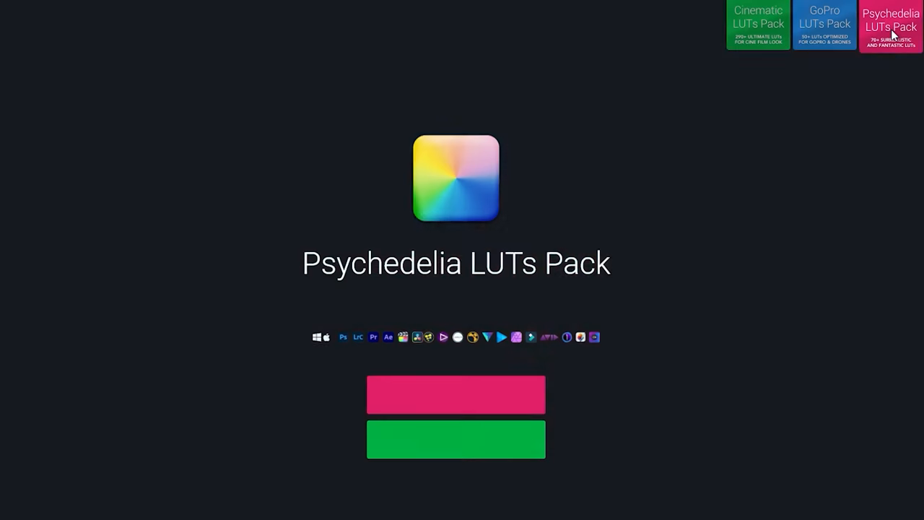
Open the LUT store page and scroll through the Cinematic, Horror and Retro packs.
{"action": "left_click", "coordinate": [824, 25]}
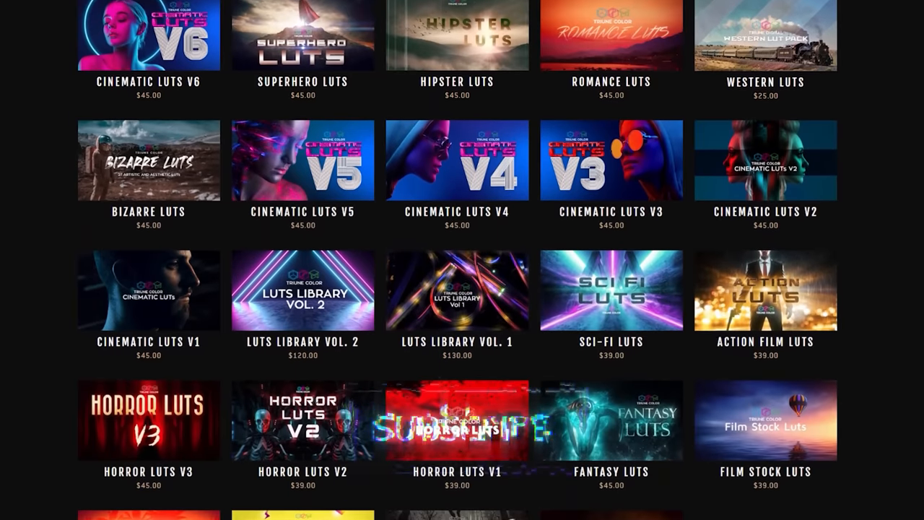
{"action": "scroll", "scroll_direction": "down", "scroll_amount": 3}
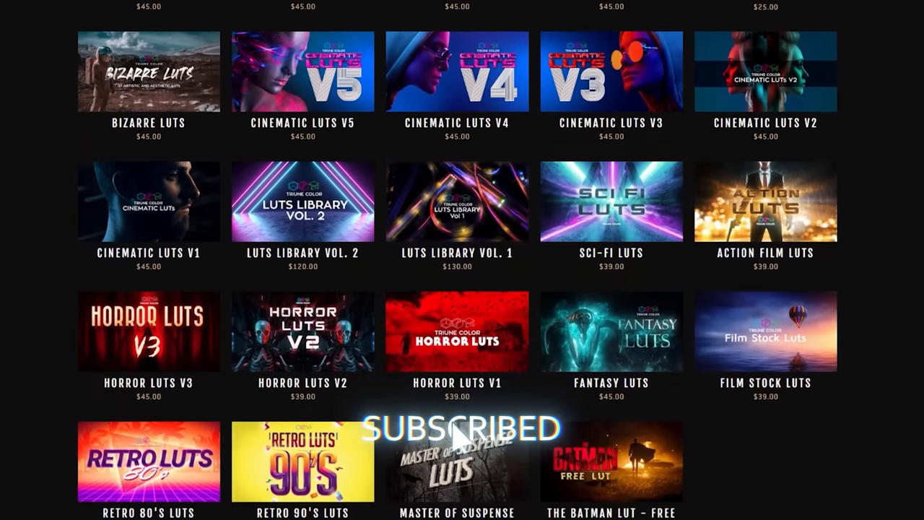